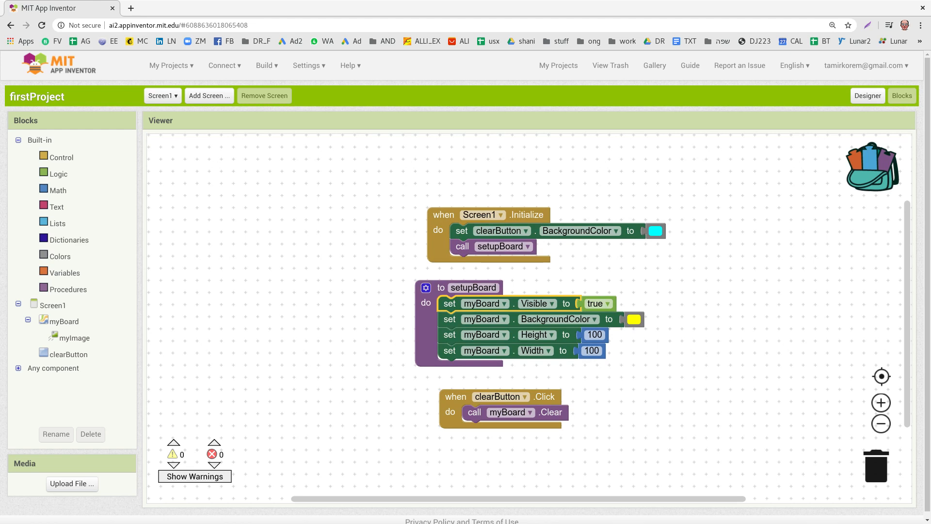
# Store the Screen1.Initialize event in the backpack and bring up the setupBoard procedure's options.
pyautogui.moveTo(450, 303); pyautogui.dragTo(879, 165)
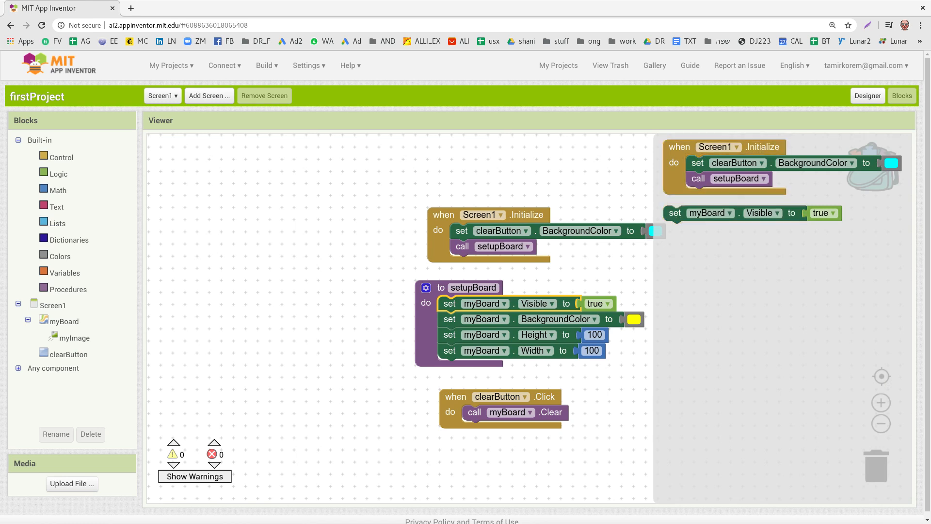
pyautogui.rightClick(450, 287)
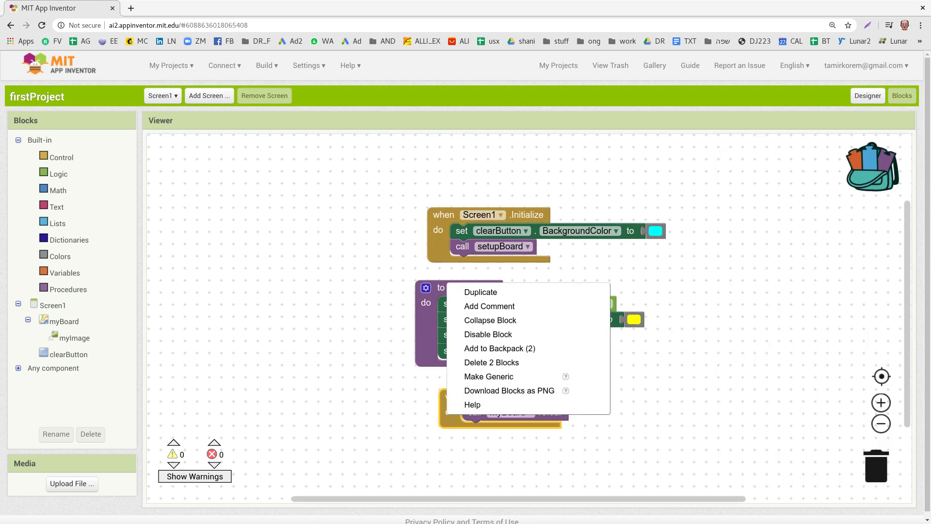
pyautogui.moveTo(500, 348)
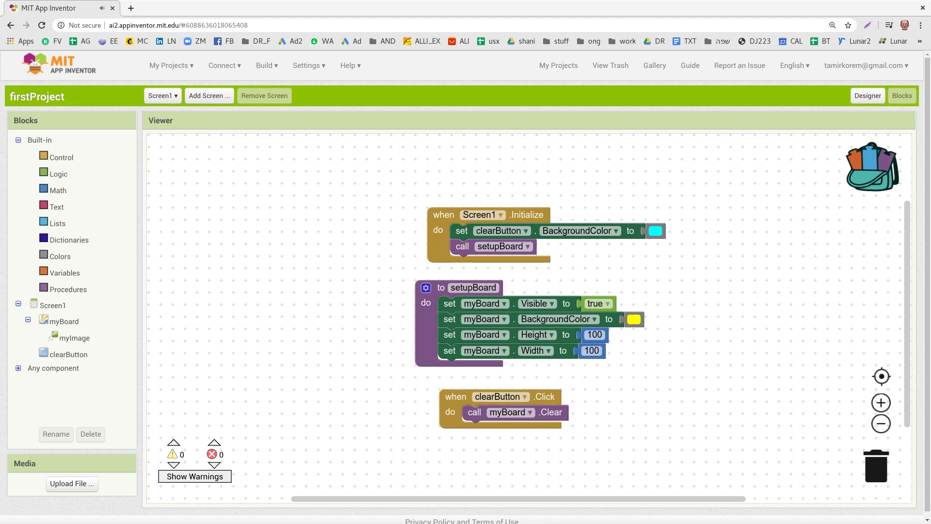
# Switch to Screen2 and move the set myBoard.Visible block further left.
pyautogui.click(163, 95)
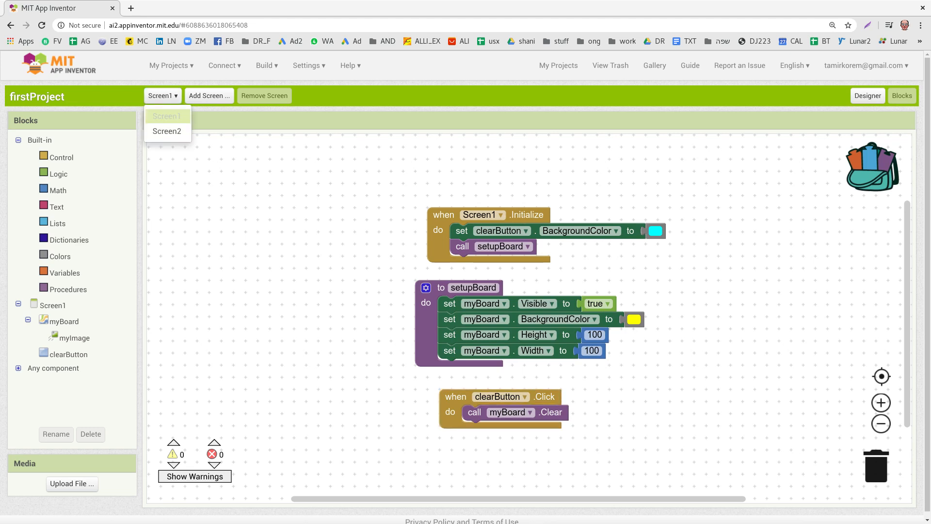
pyautogui.click(167, 131)
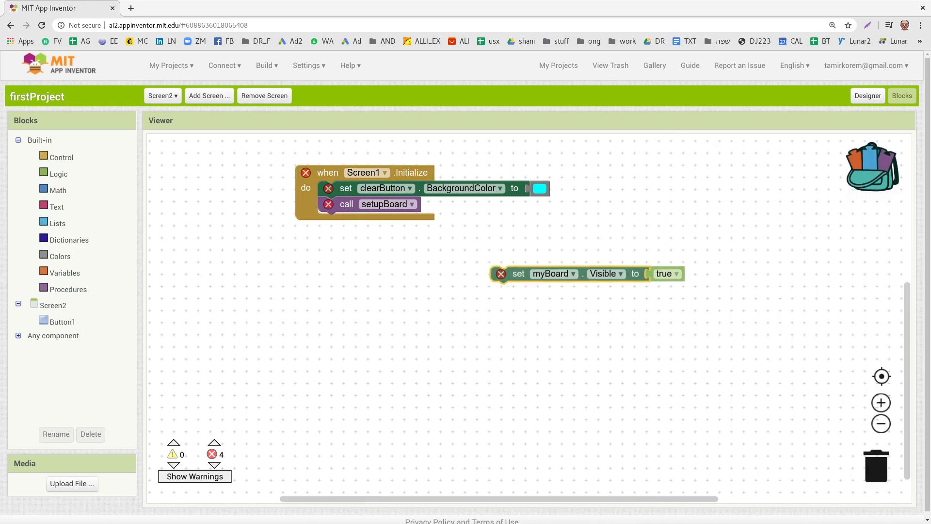
pyautogui.moveTo(518, 273); pyautogui.dragTo(396, 281)
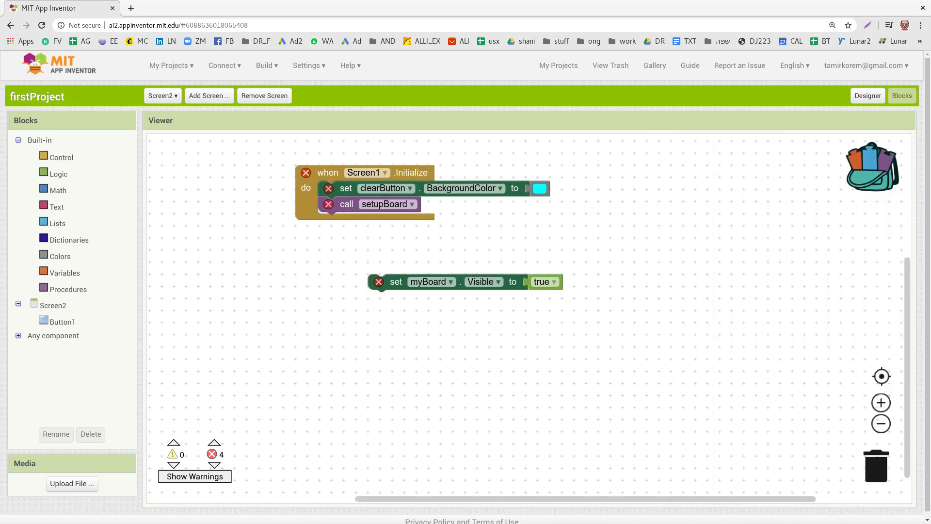
# Make the Initialize event apply to Screen2 and the colour setter target Button1.
pyautogui.click(379, 282)
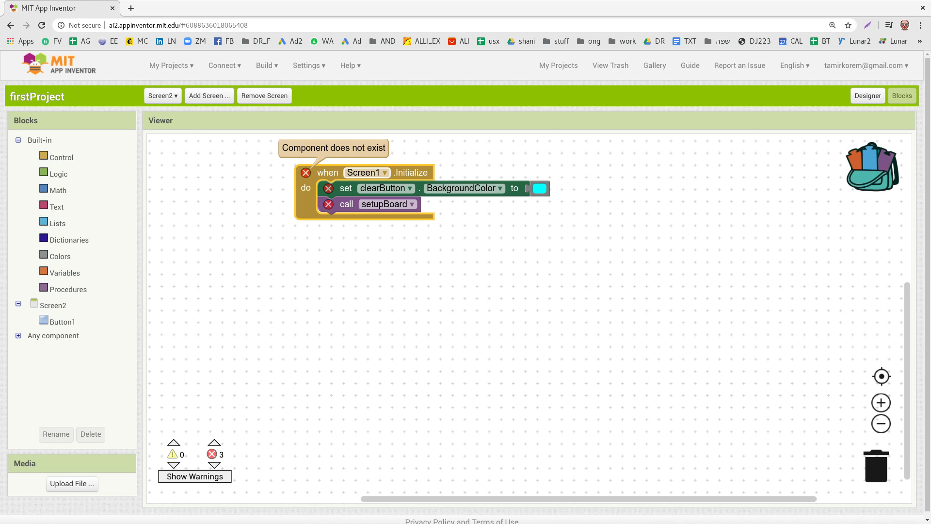
pyautogui.click(385, 173)
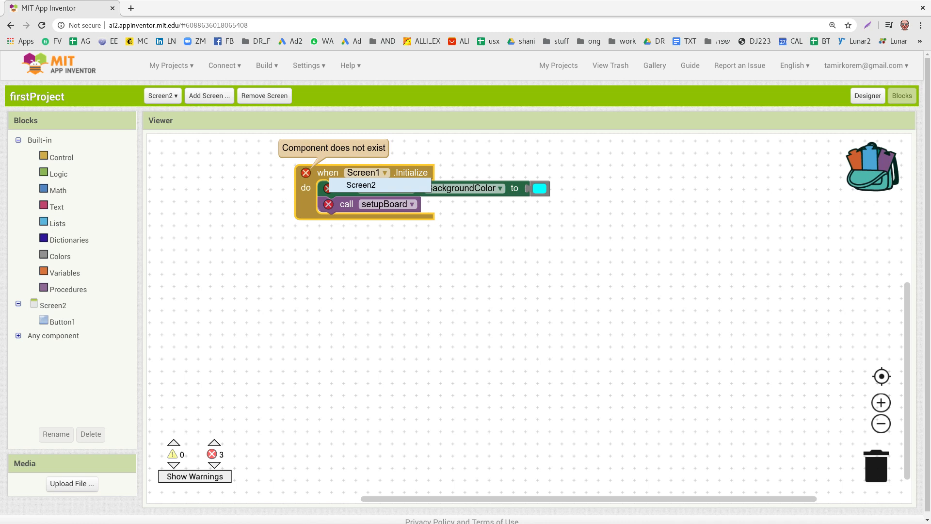
pyautogui.click(361, 185)
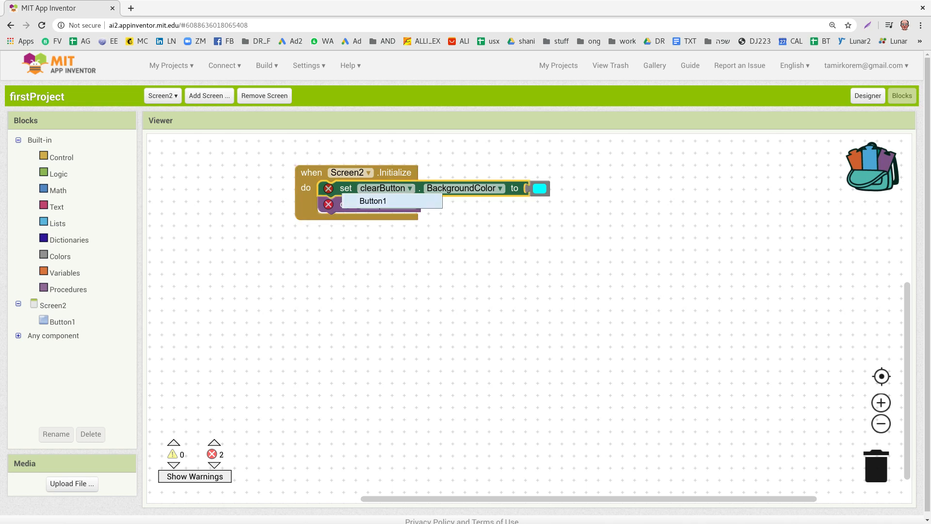
pyautogui.click(373, 201)
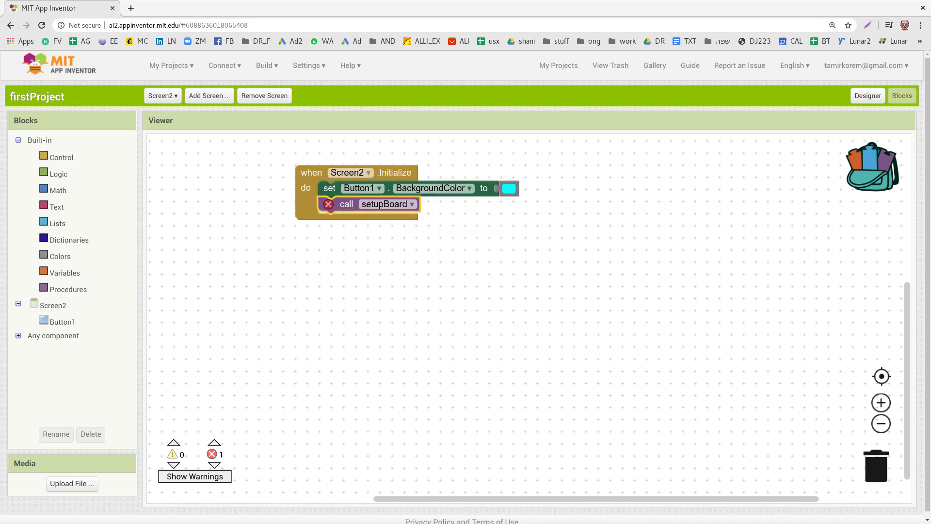
pyautogui.click(68, 289)
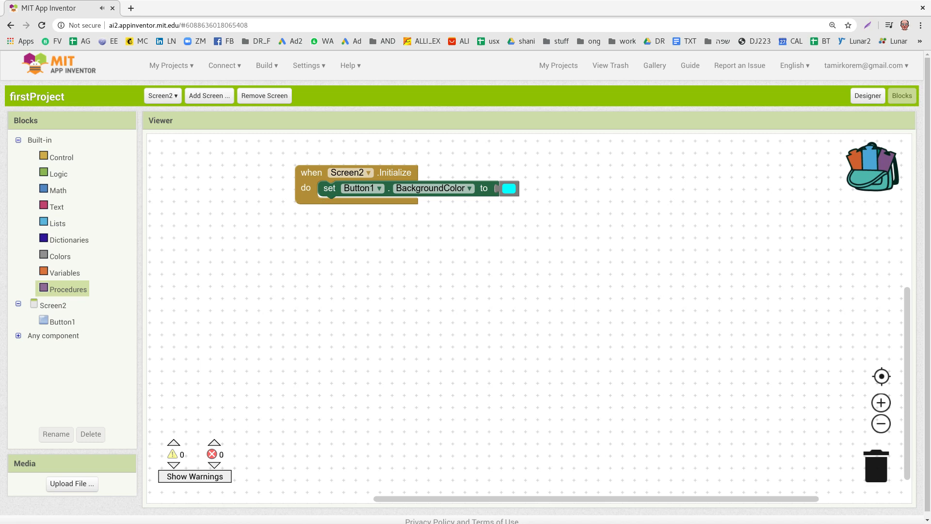
pyautogui.click(168, 65)
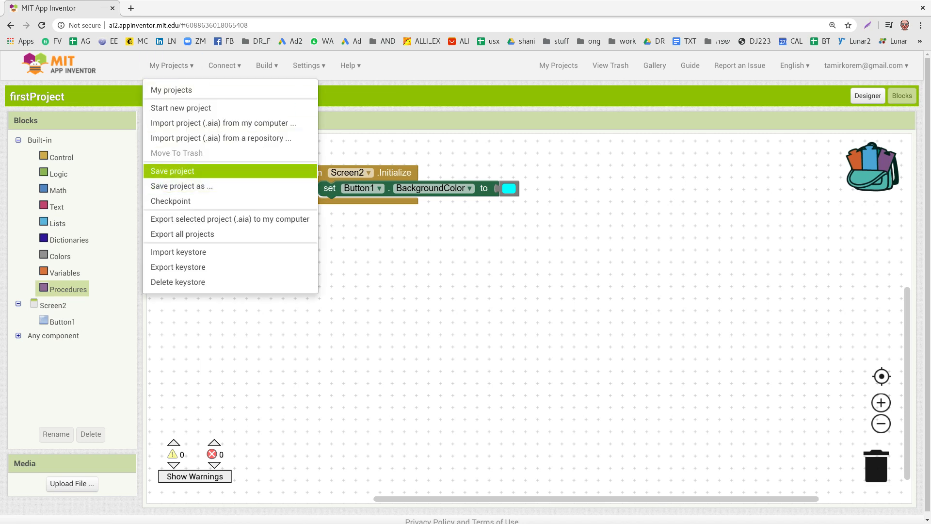
# Save firstProject from the My Projects menu.
pyautogui.click(172, 170)
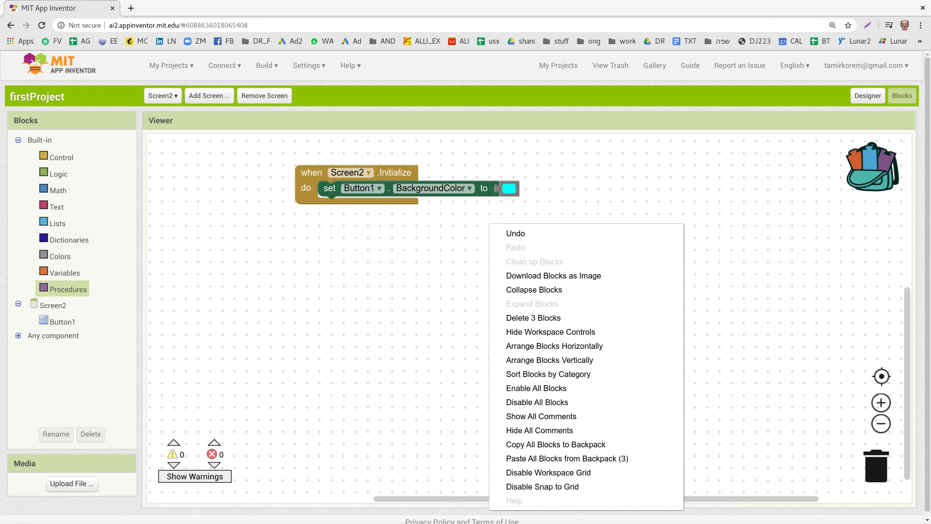
pyautogui.moveTo(534, 318)
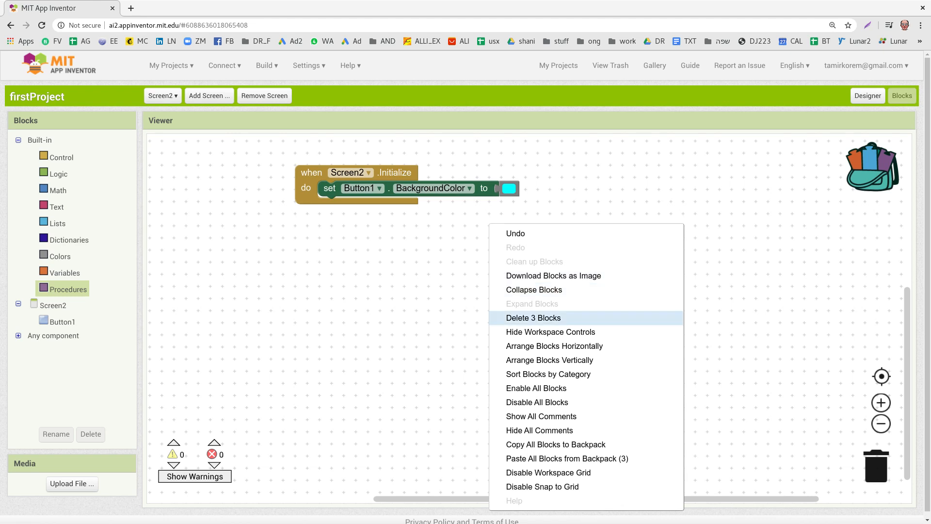
pyautogui.moveTo(556, 444)
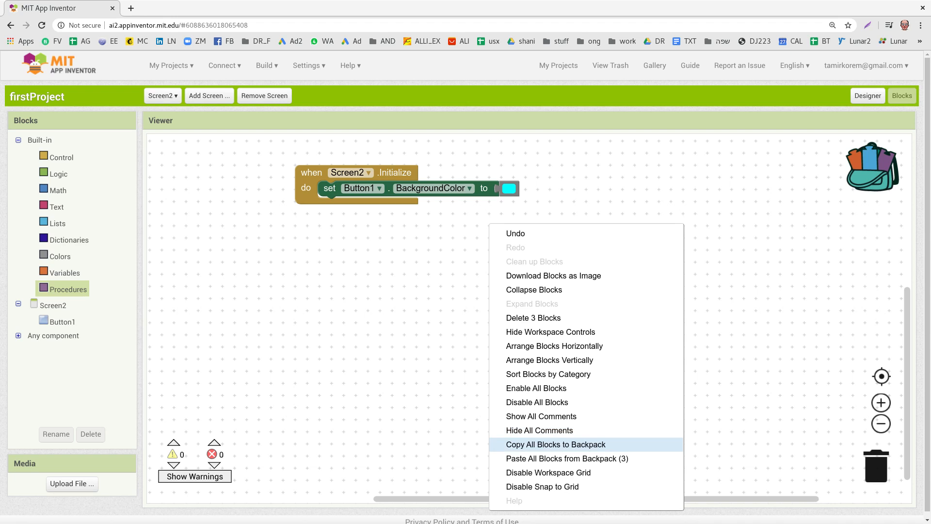
pyautogui.moveTo(567, 458)
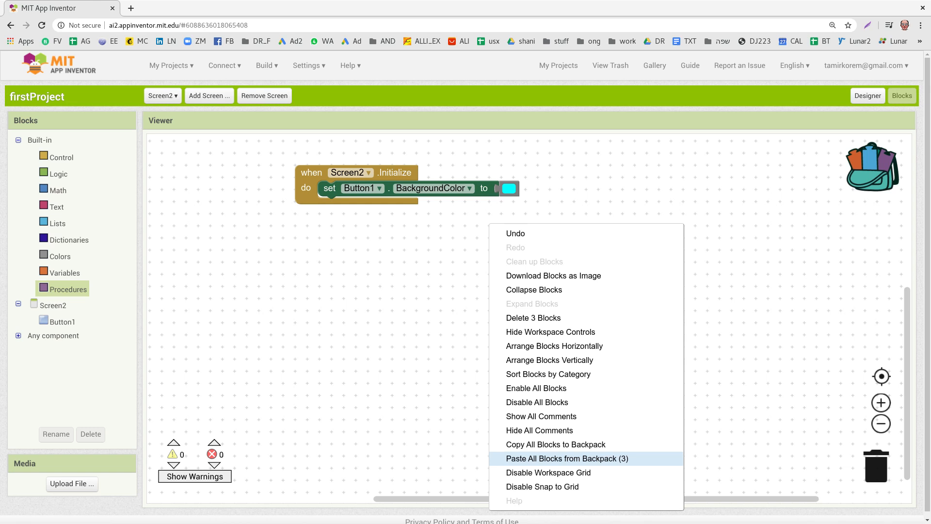
# Paste the backpack blocks into Screen2, then confirm deleting all blocks.
pyautogui.click(567, 459)
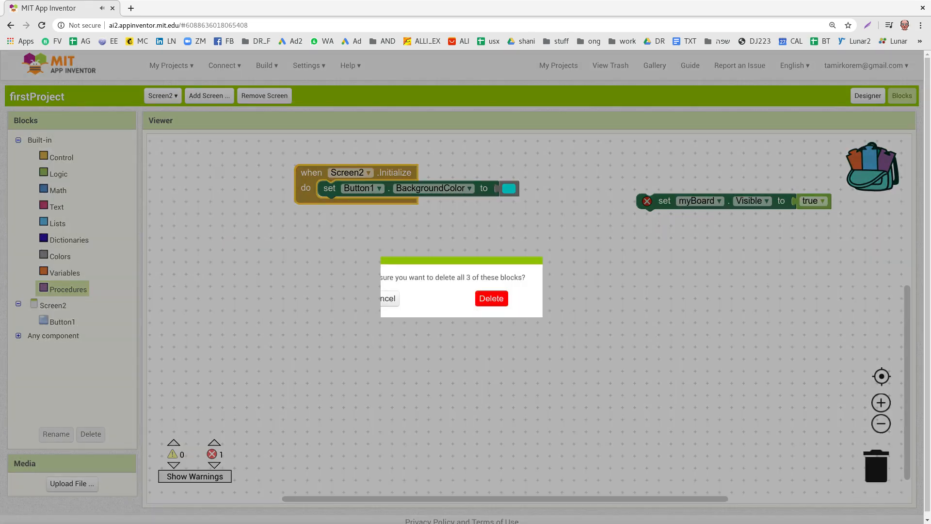
pyautogui.click(491, 299)
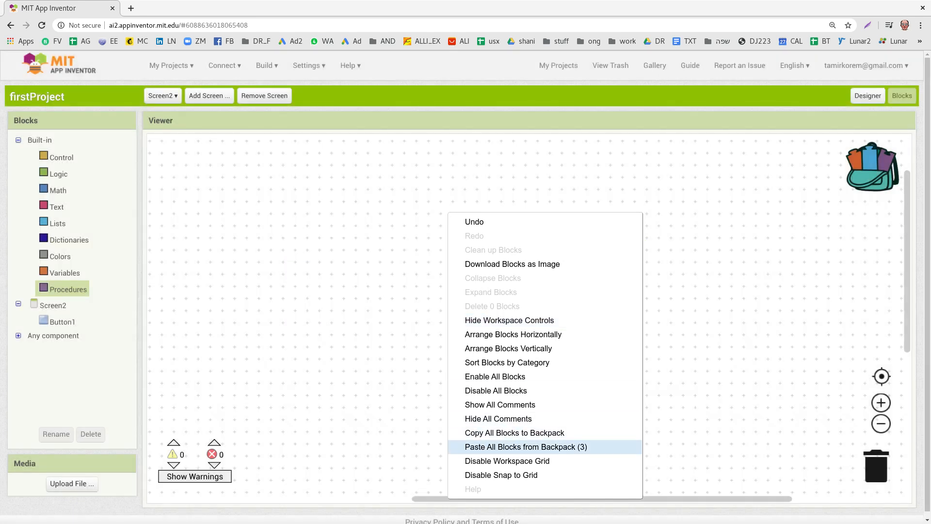
# Re-paste the backpack blocks, targeting the colour setter at Button1 and Initialize at Screen2.
pyautogui.click(526, 447)
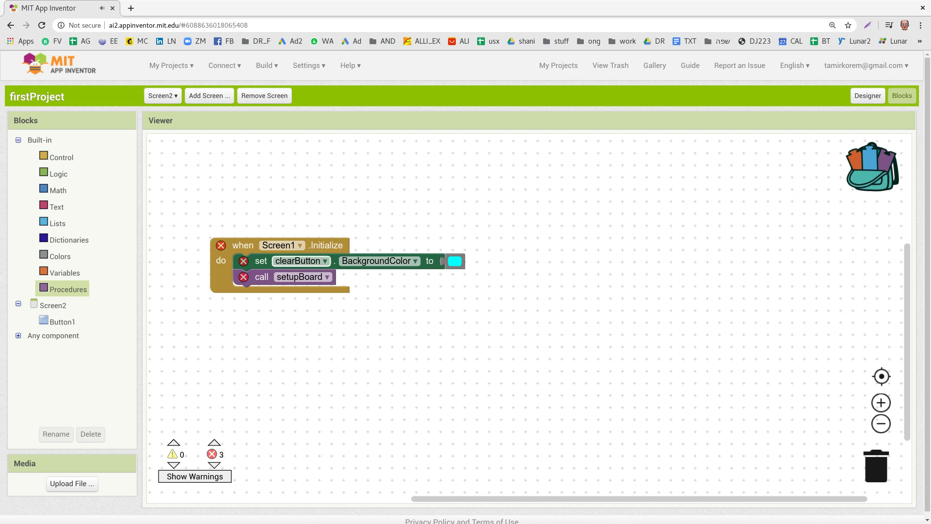
pyautogui.click(301, 261)
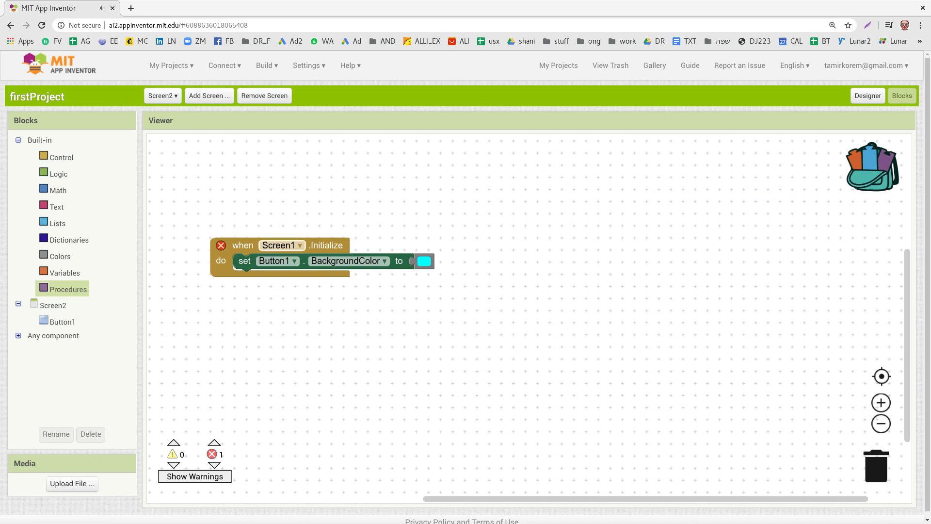
pyautogui.click(281, 245)
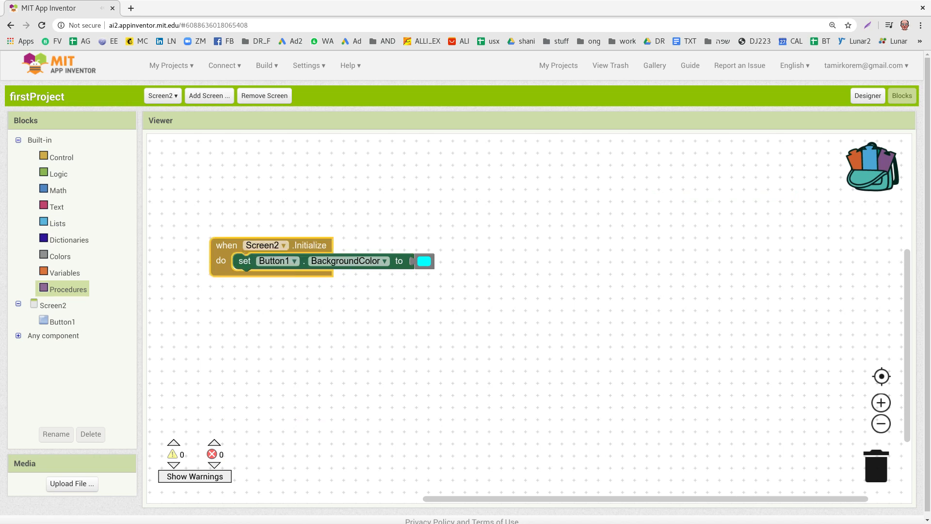
pyautogui.click(169, 65)
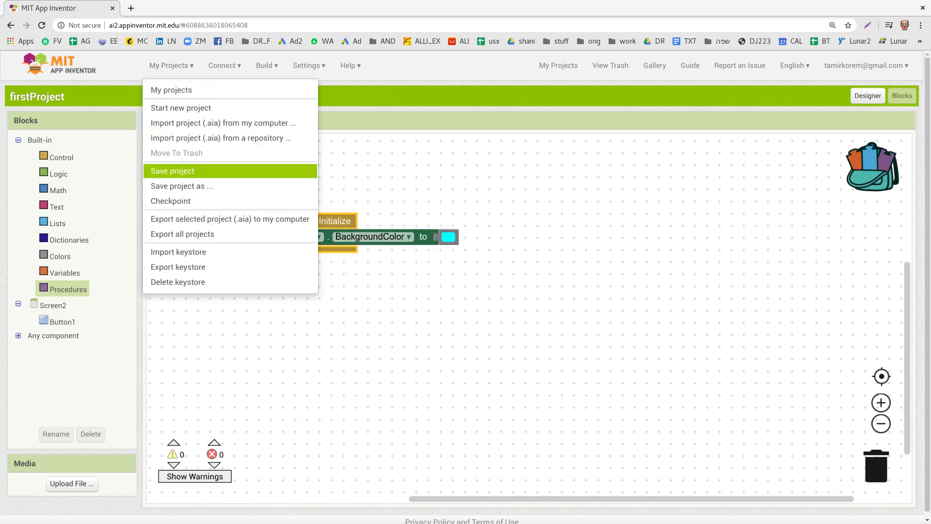
# Save firstProject, then open secondProject's Screen1 blocks editor.
pyautogui.click(172, 171)
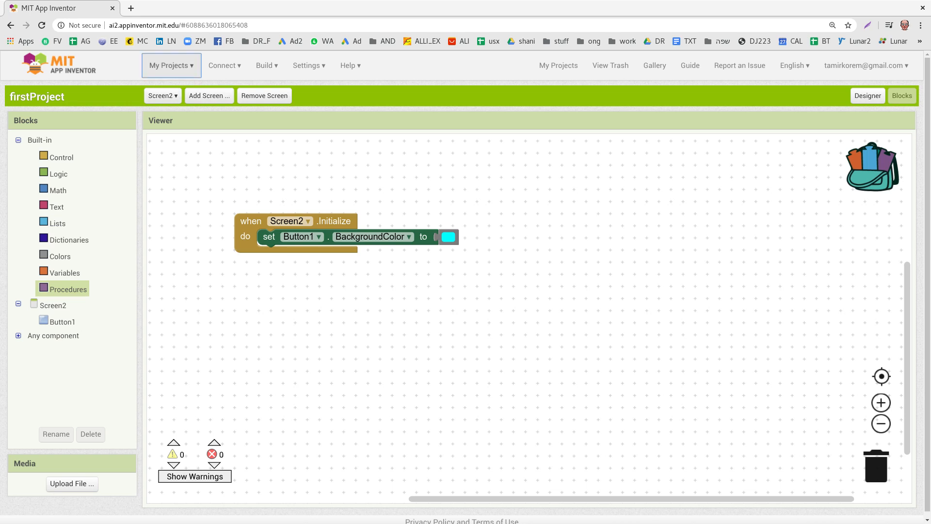
pyautogui.click(171, 65)
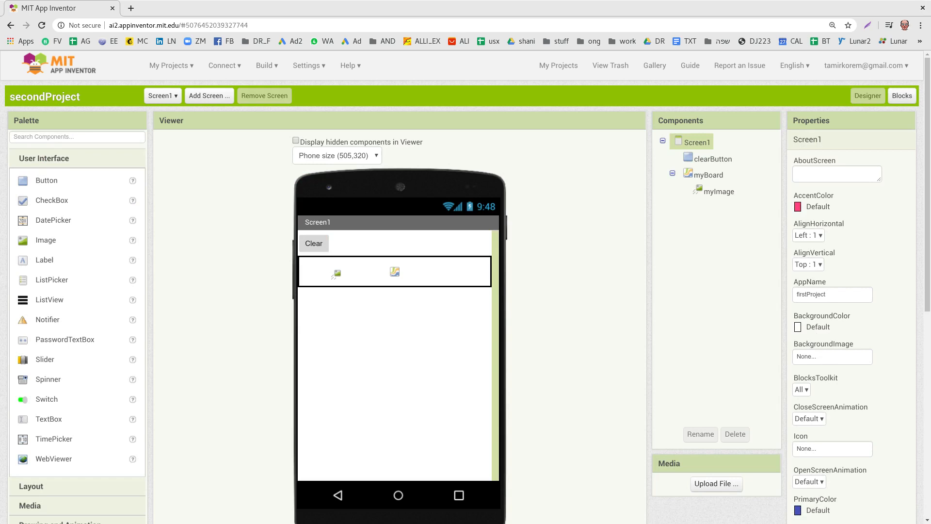
pyautogui.click(902, 95)
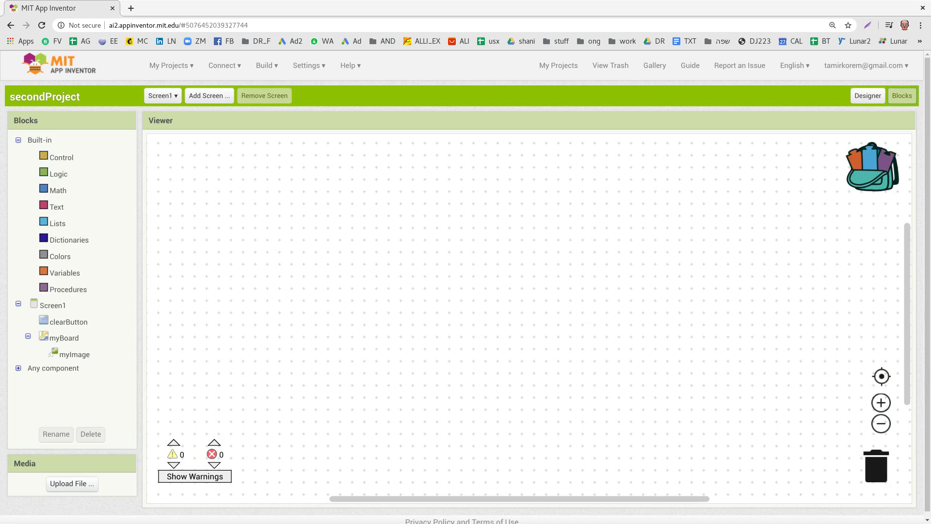
# Paste the backpack blocks into secondProject's Screen1 and delete the invalid Initialize block.
pyautogui.rightClick(485, 212)
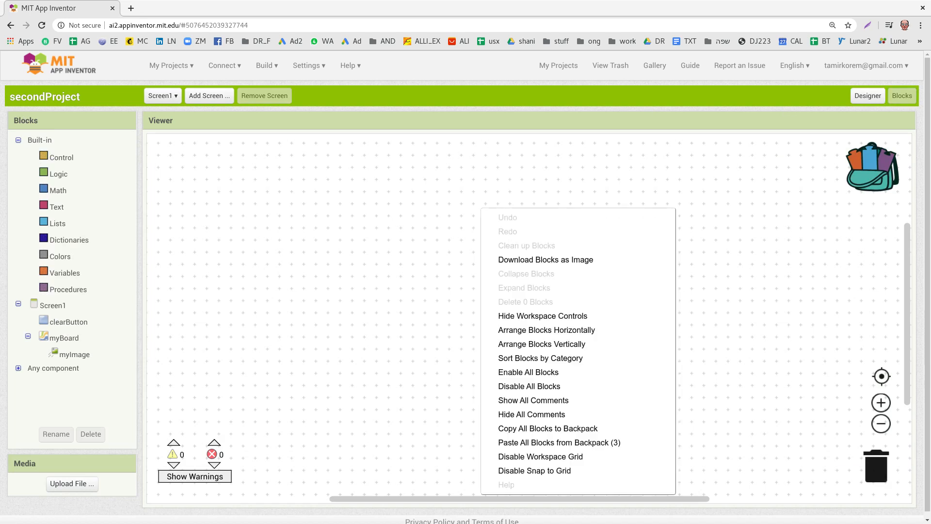
pyautogui.moveTo(541, 457)
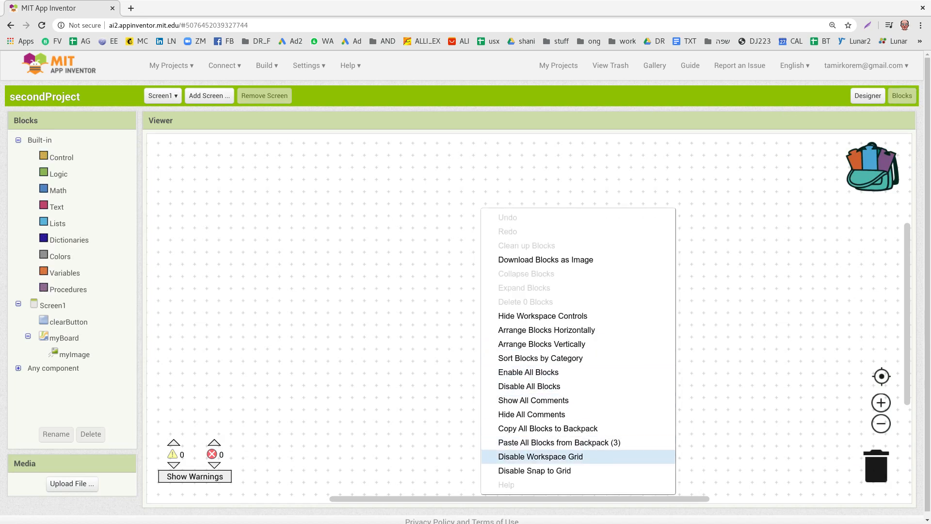
pyautogui.moveTo(559, 443)
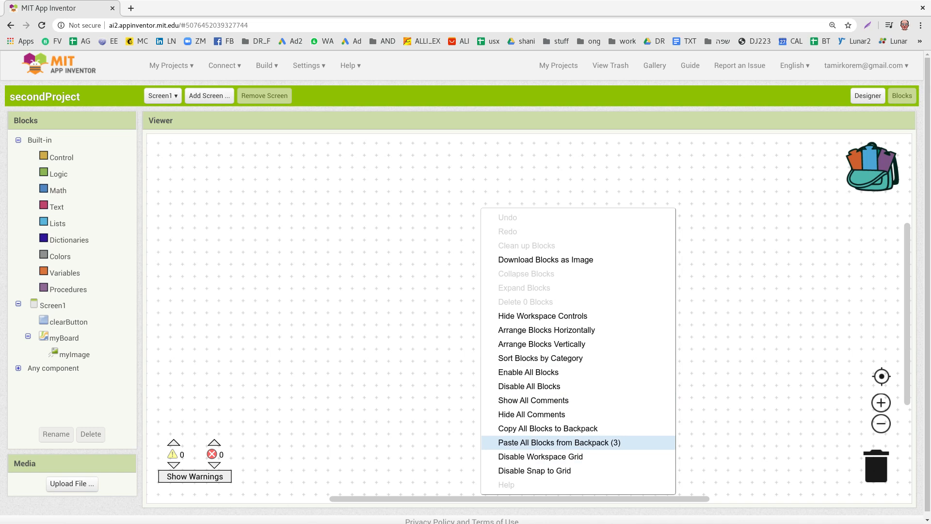
pyautogui.click(559, 443)
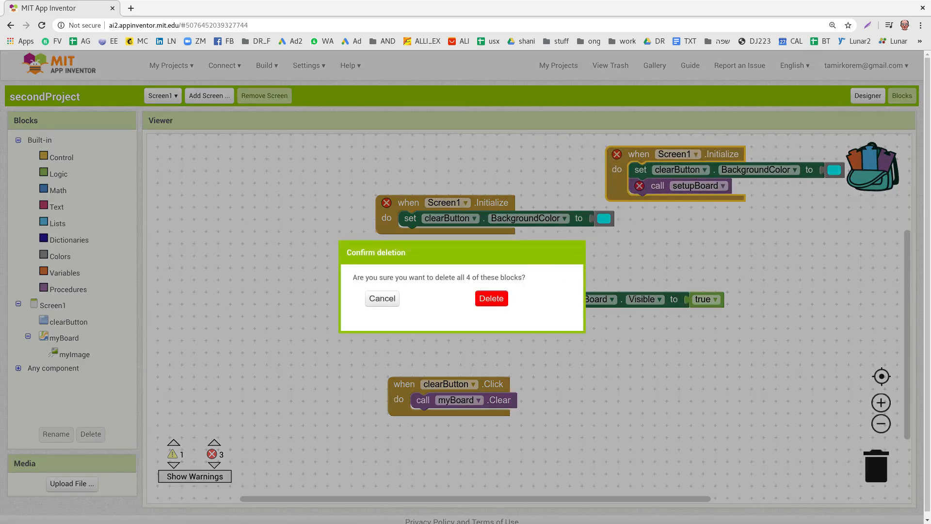
pyautogui.click(491, 299)
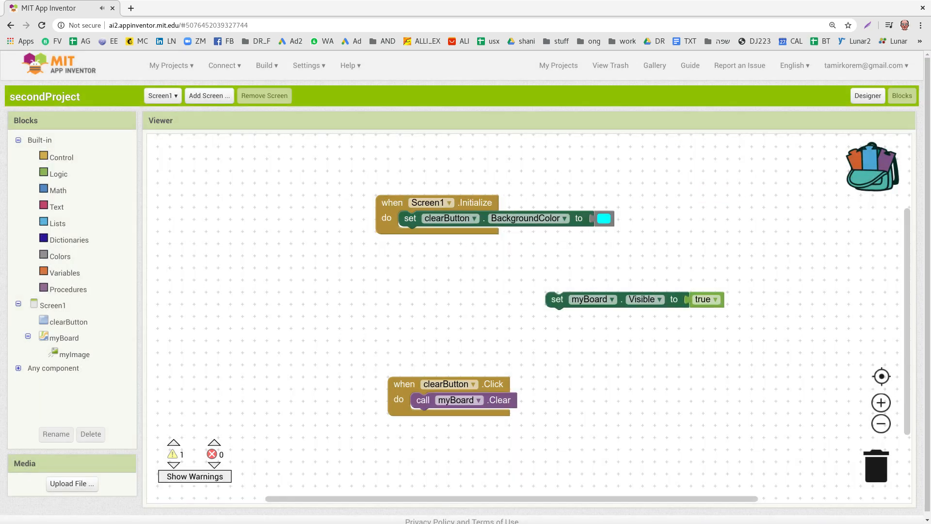